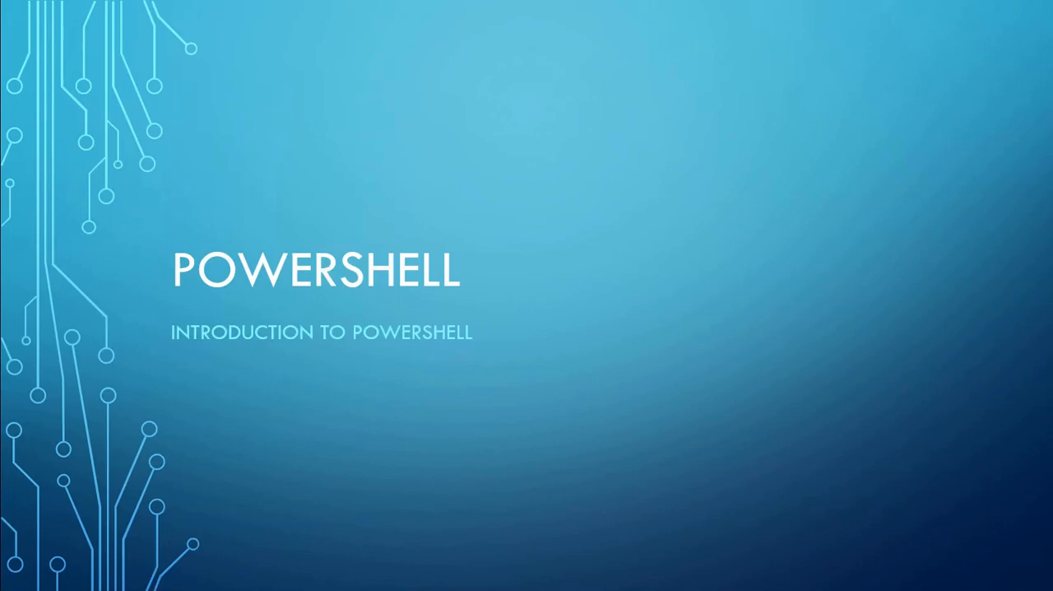
{"action": "mouse_move", "coordinate": [722, 332]}
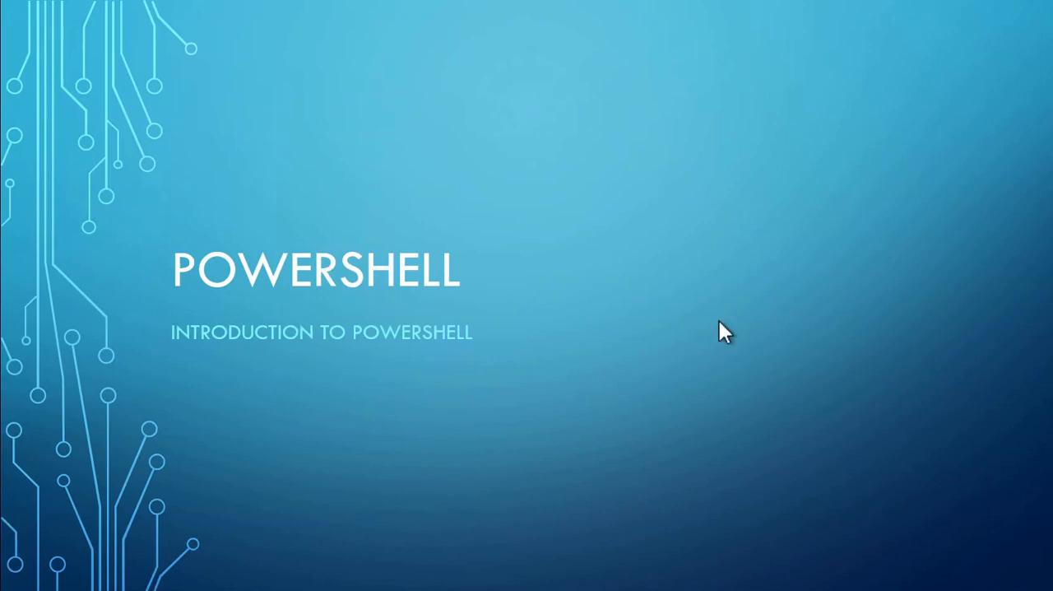
- Advance past the title and 'PowerShell From My Eyes' slides to the Core Principle diagram
{"action": "key", "text": "Right"}
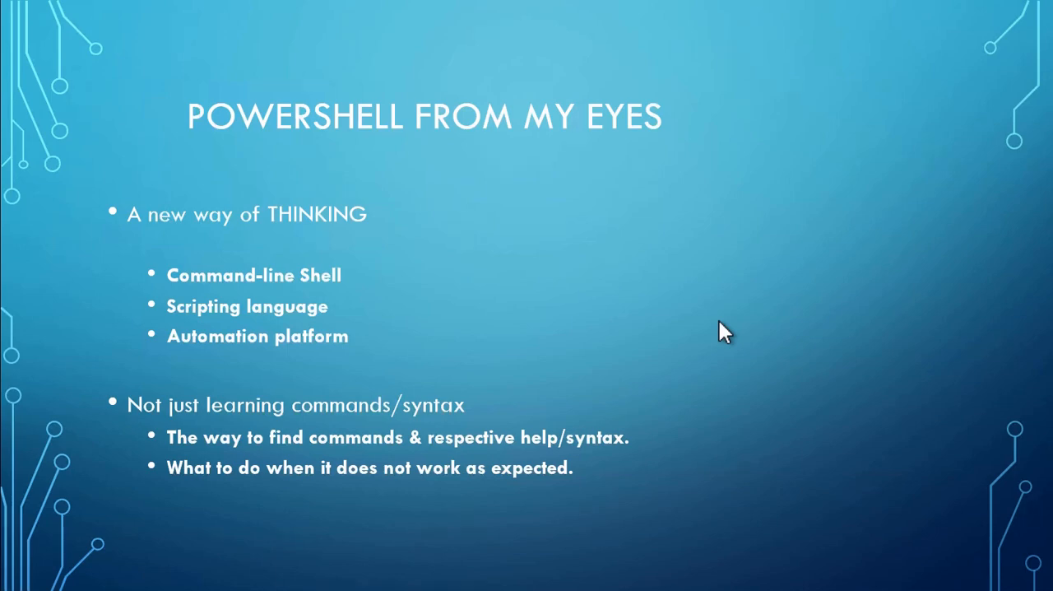
{"action": "key", "text": "Right"}
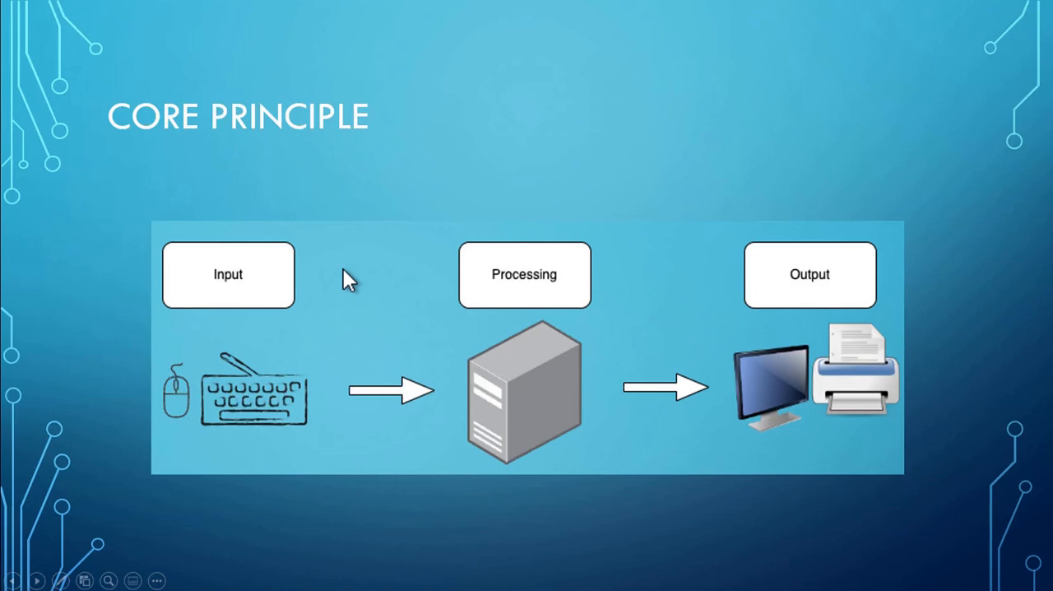
{"action": "mouse_move", "coordinate": [365, 293]}
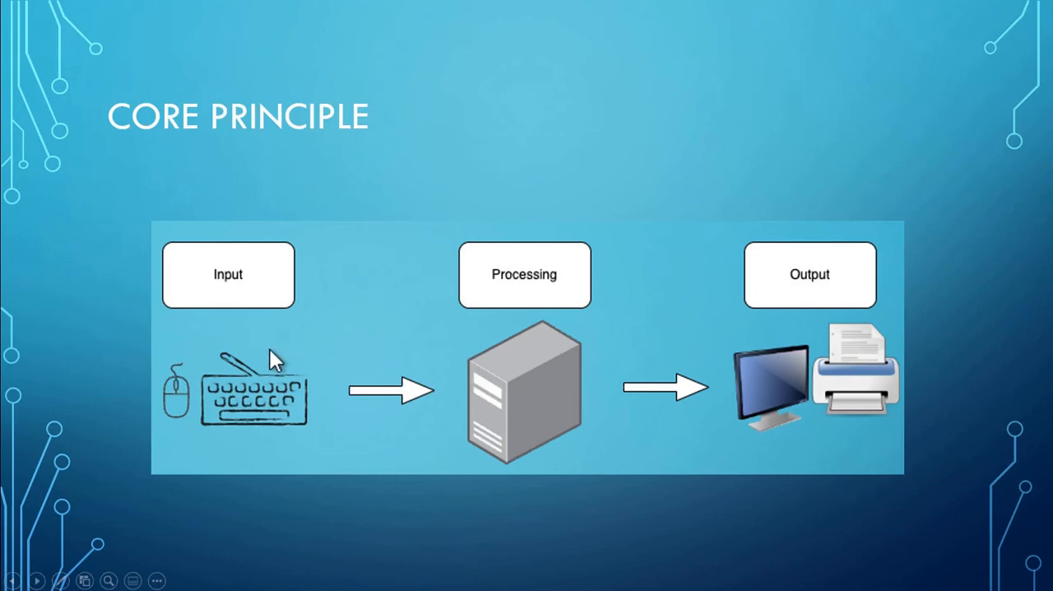
{"action": "mouse_move", "coordinate": [494, 412]}
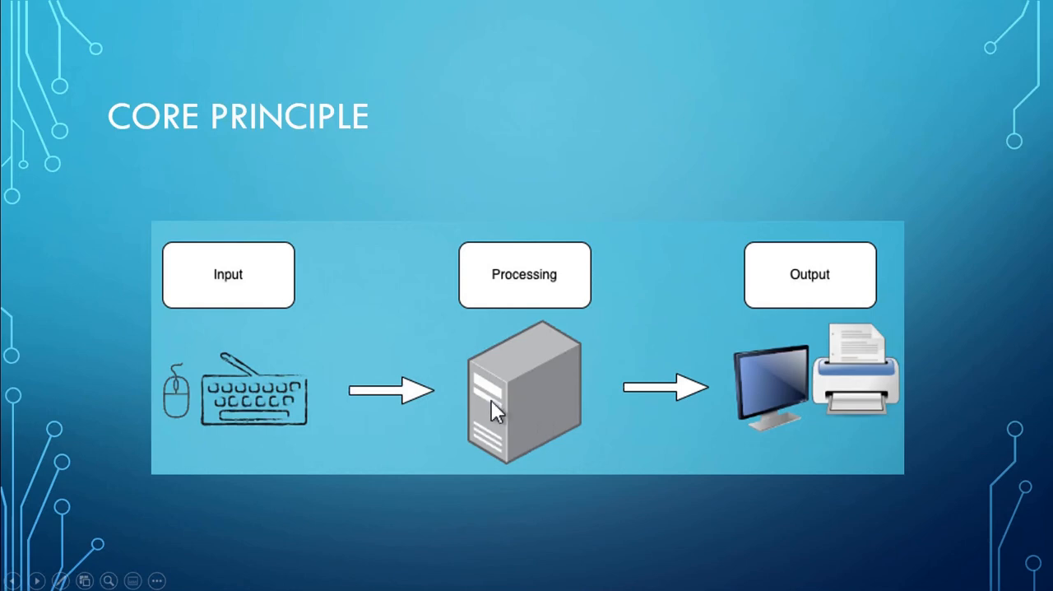
{"action": "mouse_move", "coordinate": [507, 398]}
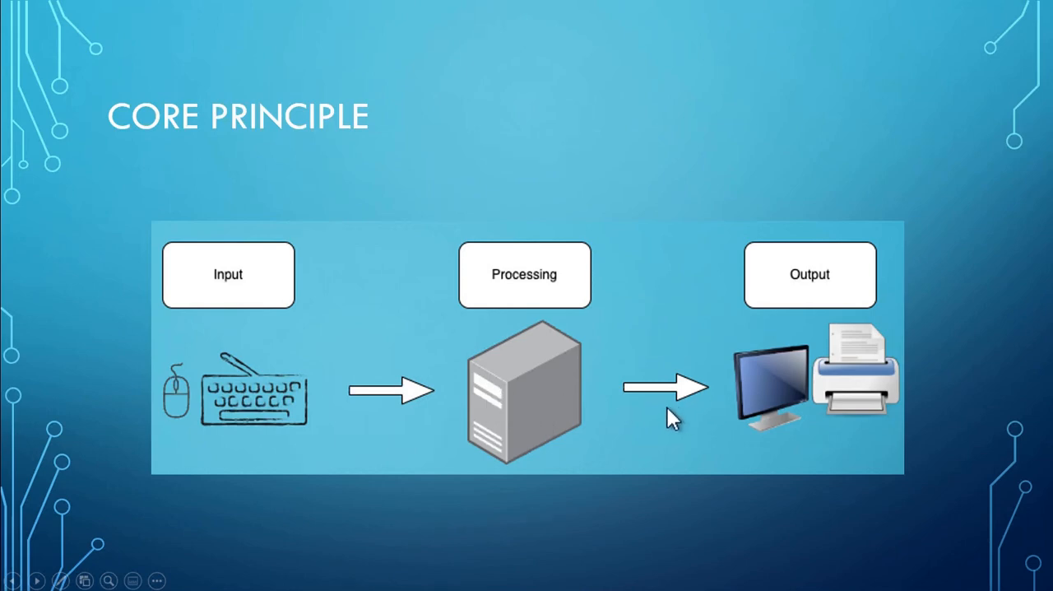
{"action": "mouse_move", "coordinate": [827, 404]}
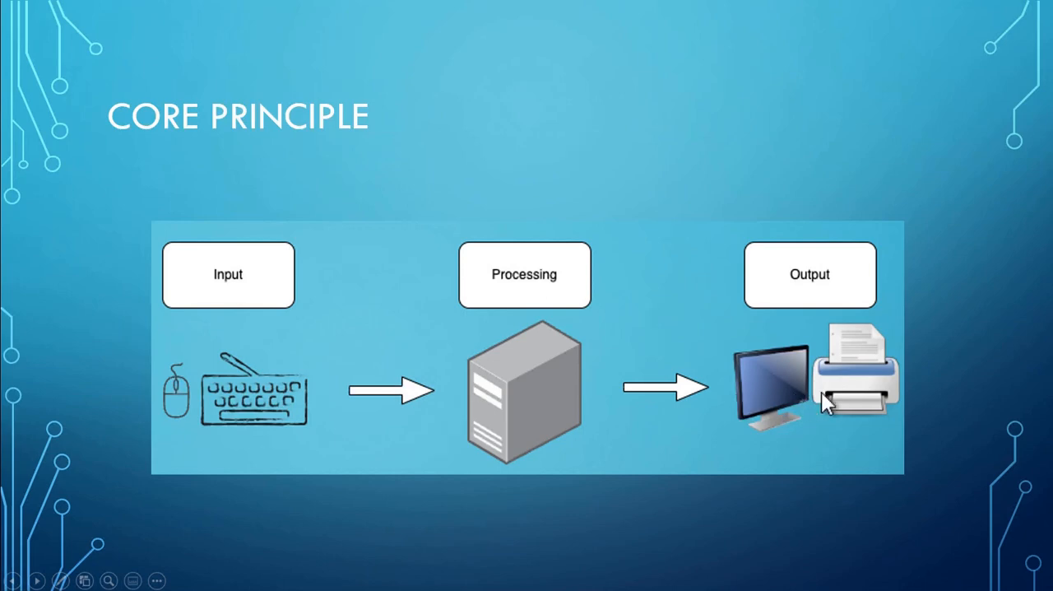
{"action": "mouse_move", "coordinate": [411, 365]}
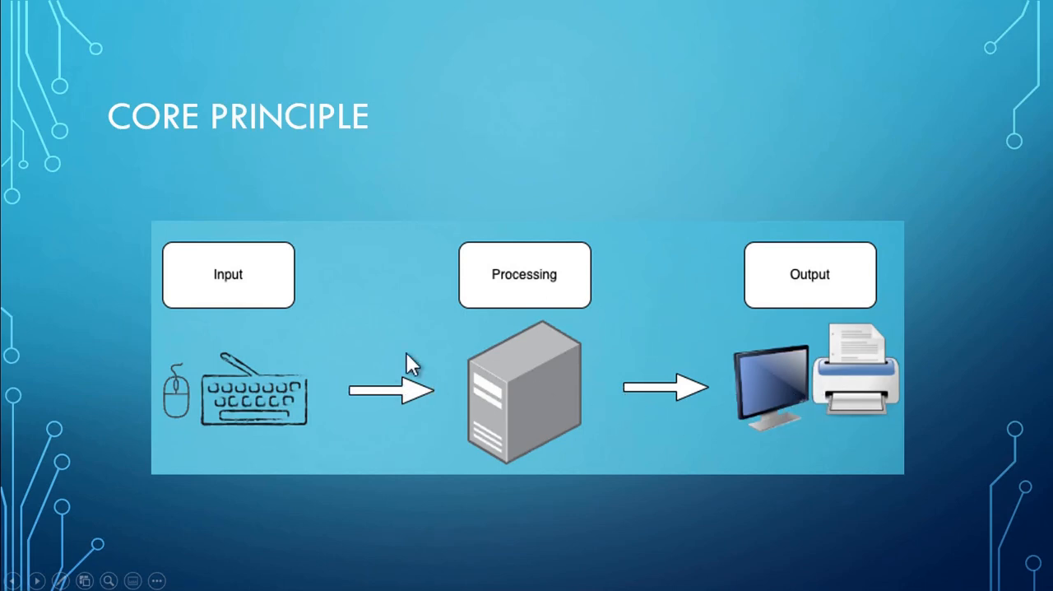
{"action": "mouse_move", "coordinate": [234, 428]}
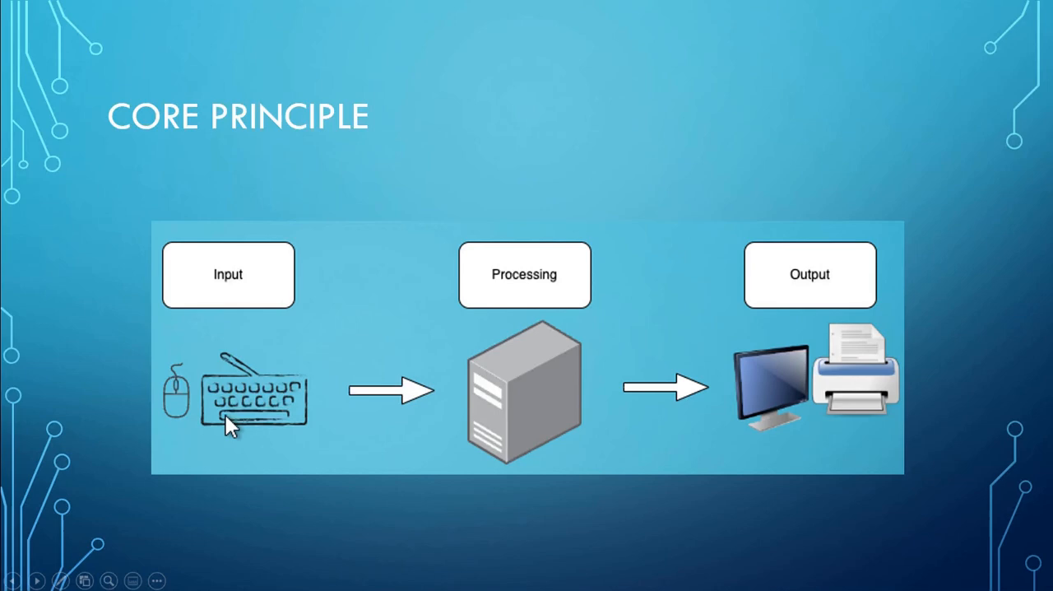
{"action": "mouse_move", "coordinate": [266, 418]}
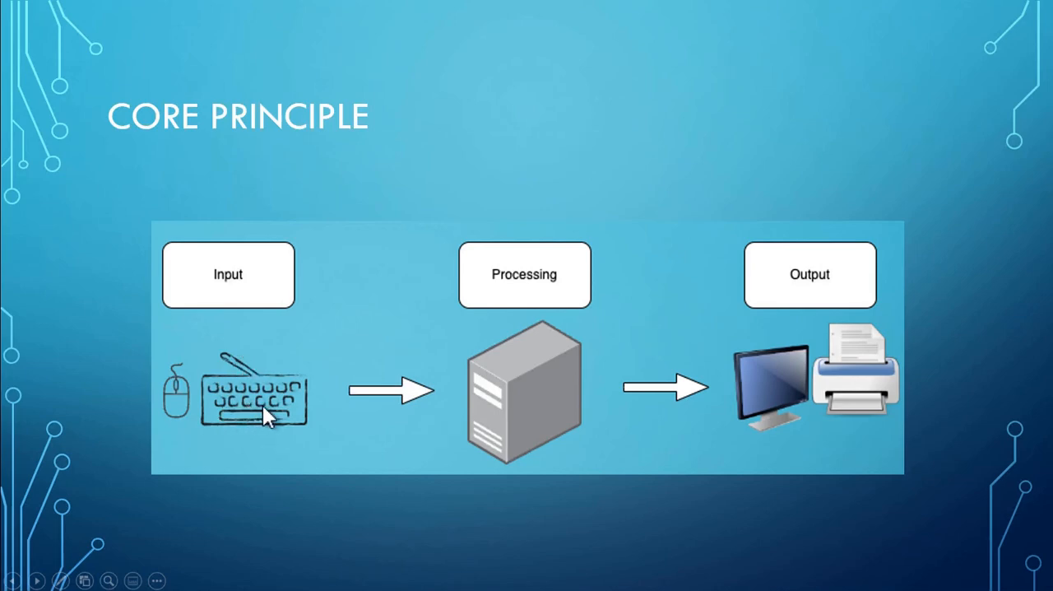
{"action": "mouse_move", "coordinate": [283, 428]}
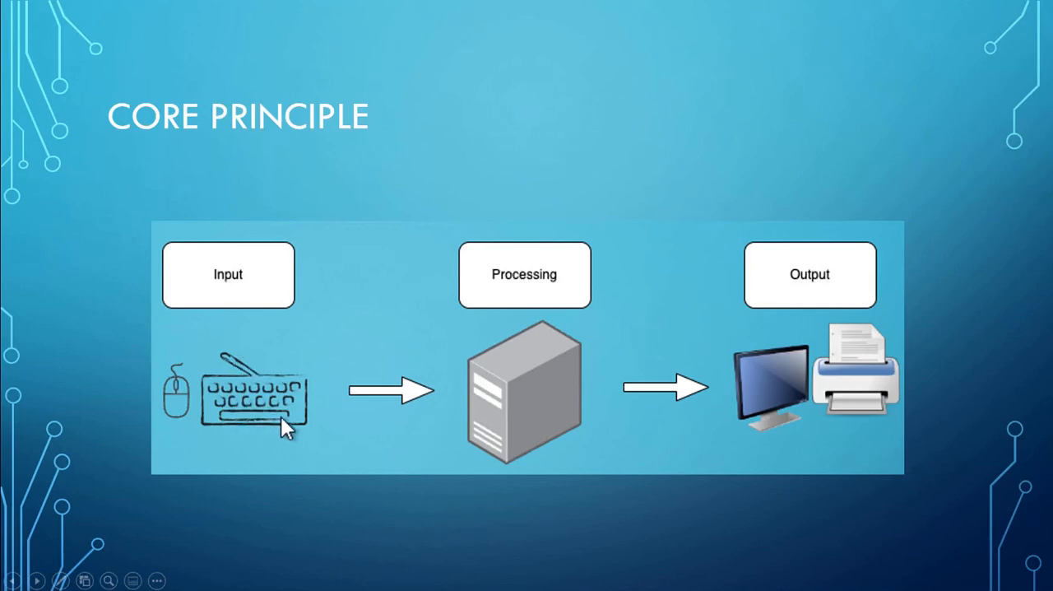
{"action": "mouse_move", "coordinate": [485, 338]}
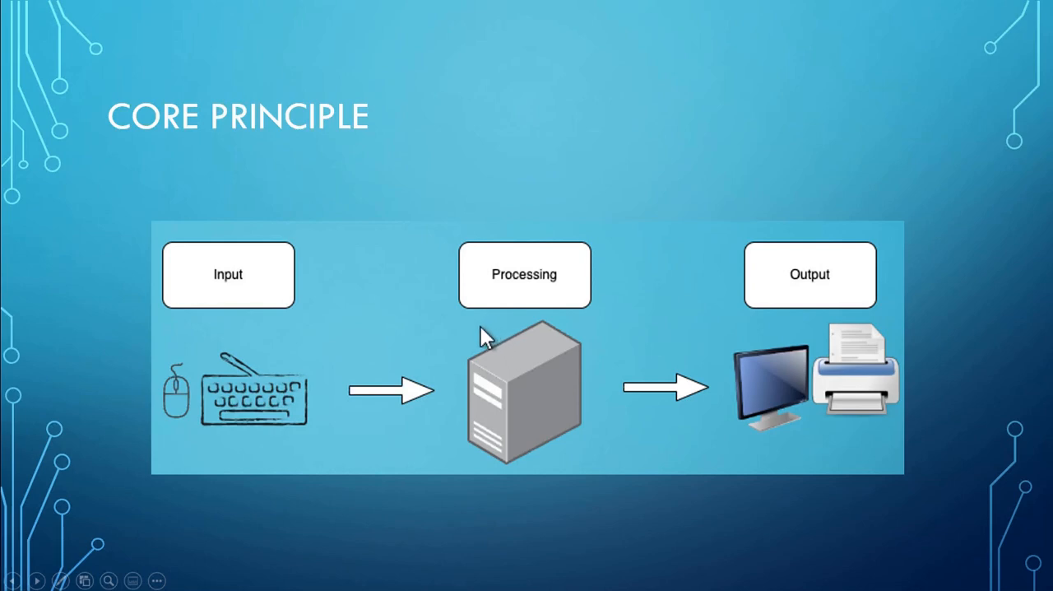
{"action": "mouse_move", "coordinate": [668, 394]}
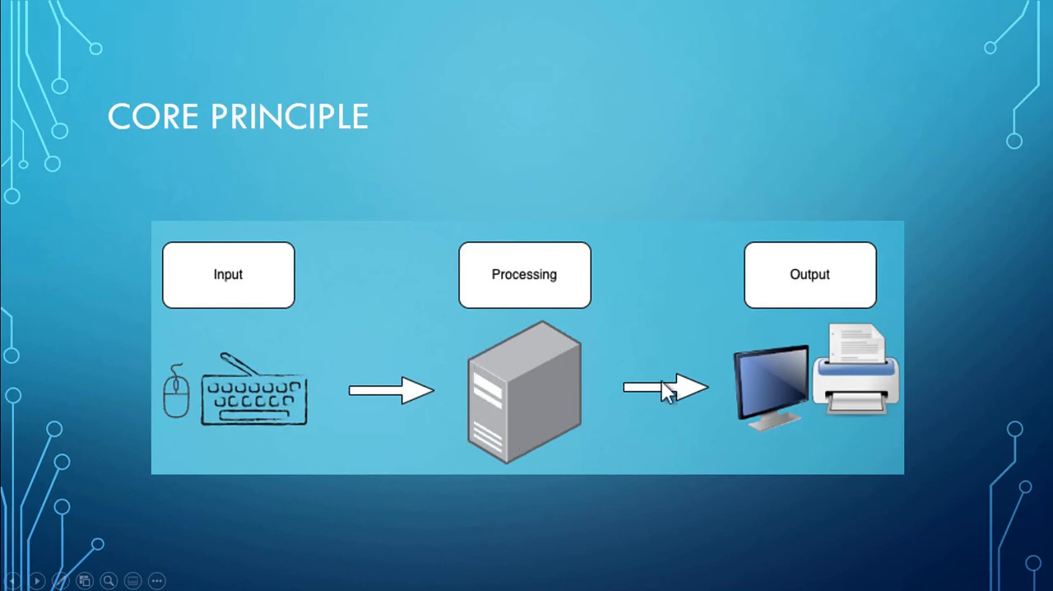
{"action": "mouse_move", "coordinate": [782, 401]}
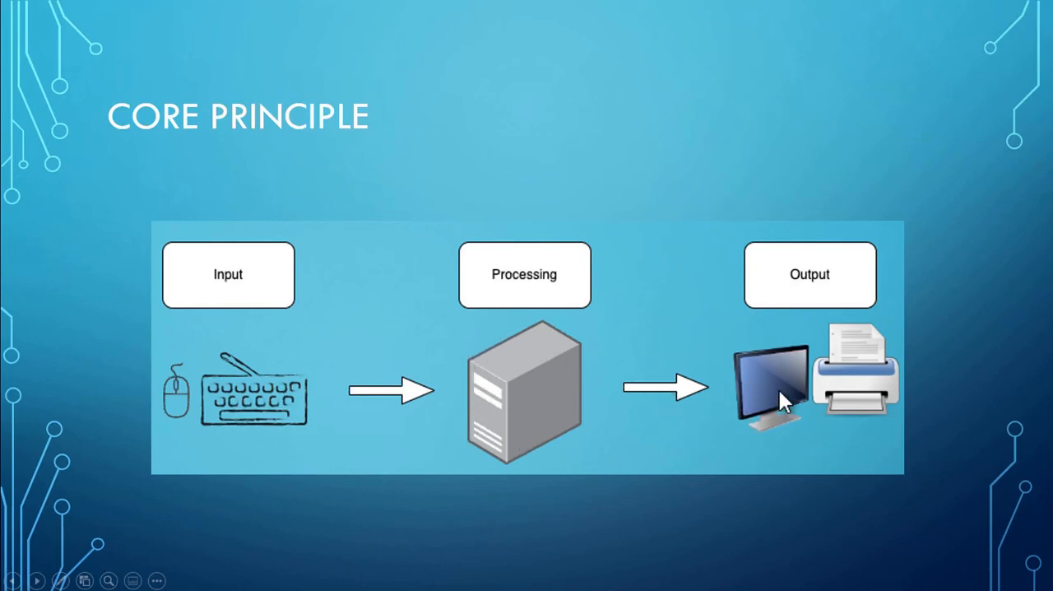
{"action": "mouse_move", "coordinate": [699, 351]}
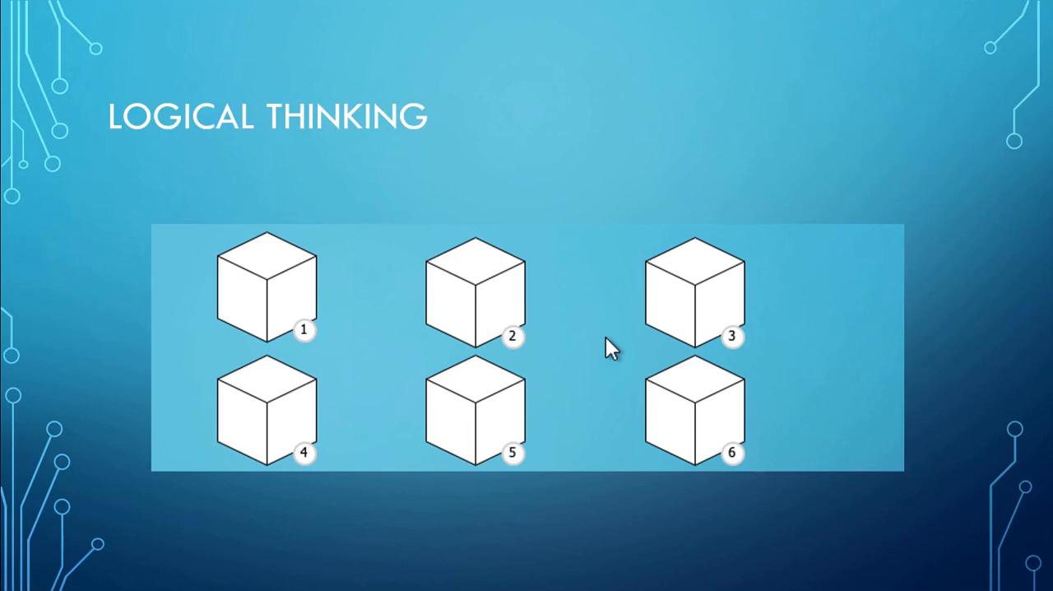
{"action": "mouse_move", "coordinate": [633, 346]}
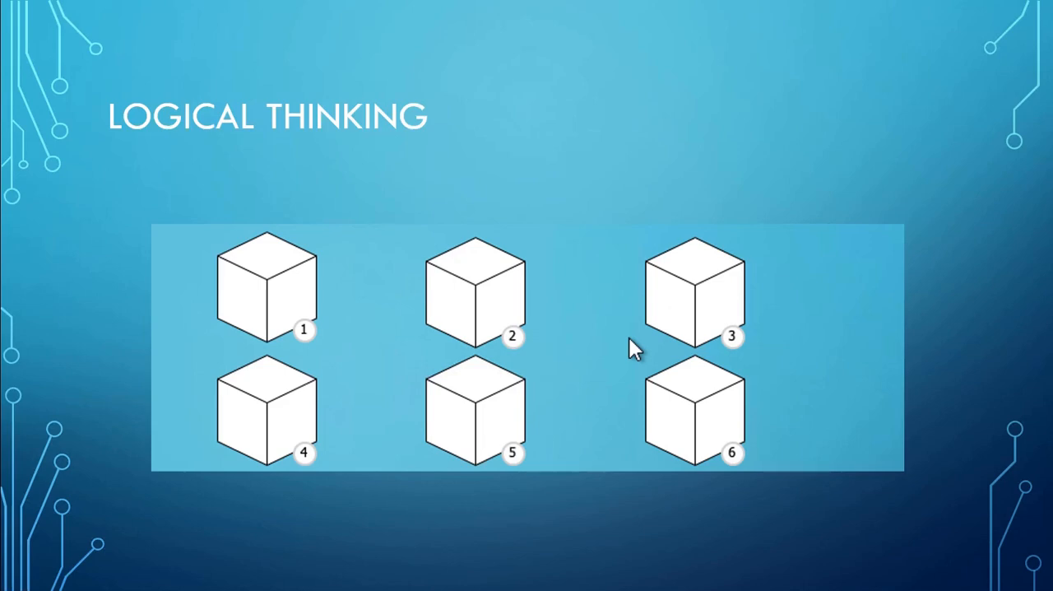
- Advance from the six-box Logical Thinking slide to the Method 1 weighing steps
{"action": "key", "text": "Right"}
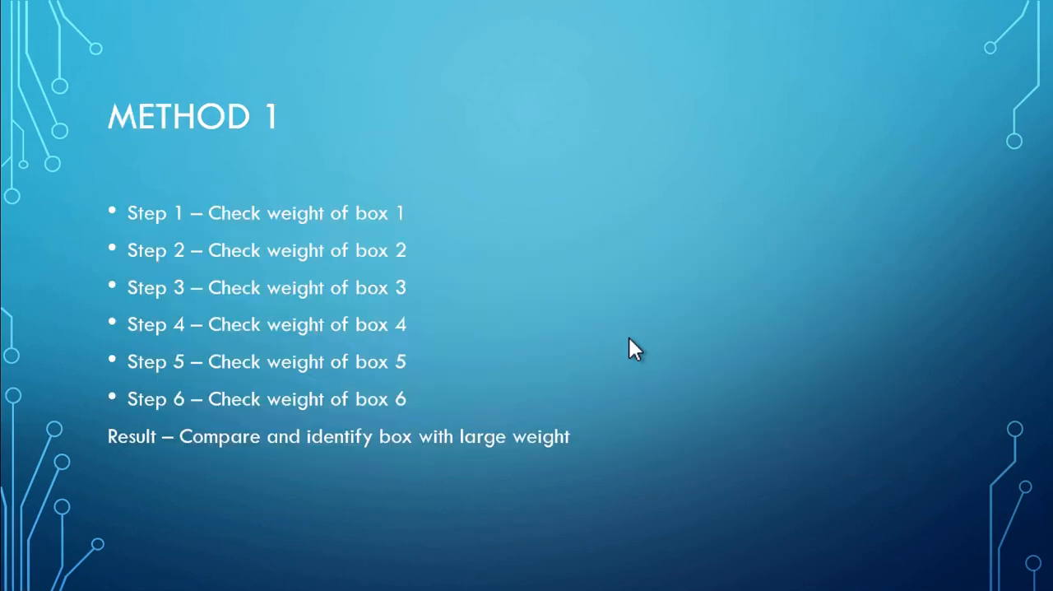
{"action": "mouse_move", "coordinate": [392, 404]}
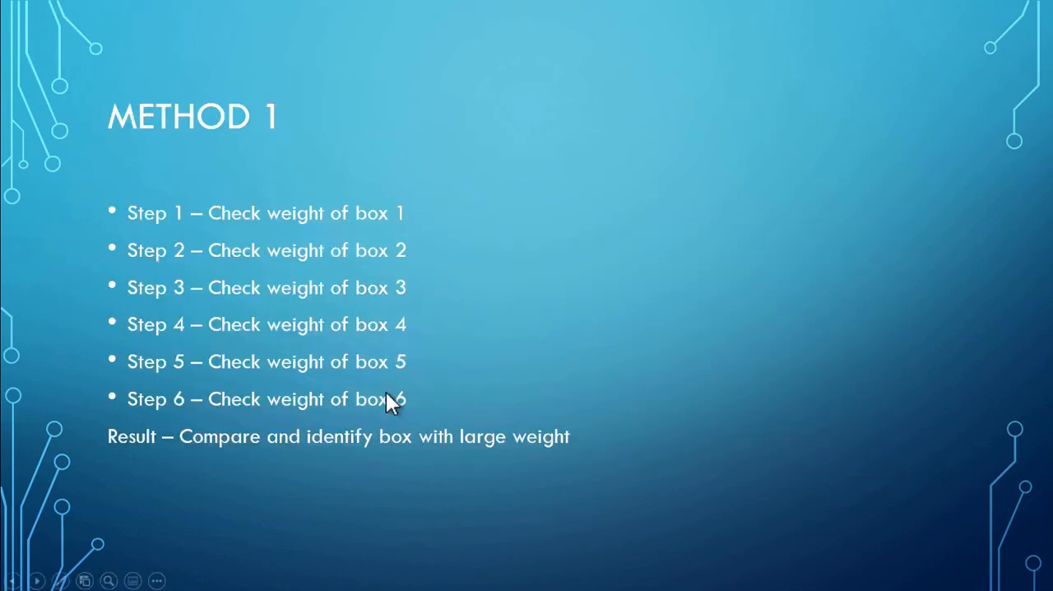
{"action": "mouse_move", "coordinate": [385, 461]}
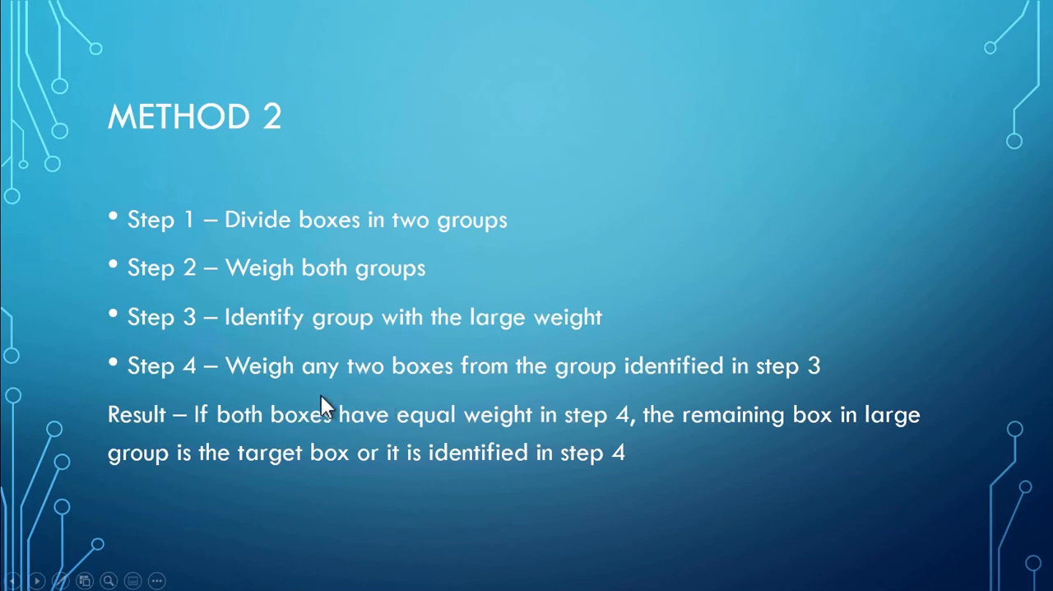
{"action": "mouse_move", "coordinate": [717, 441]}
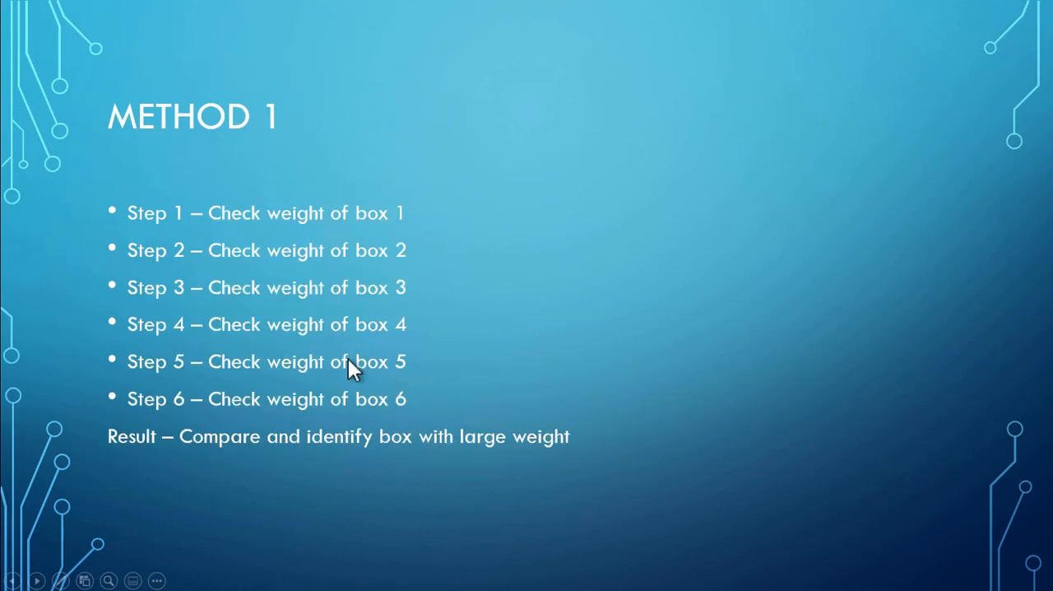
{"action": "mouse_move", "coordinate": [339, 336]}
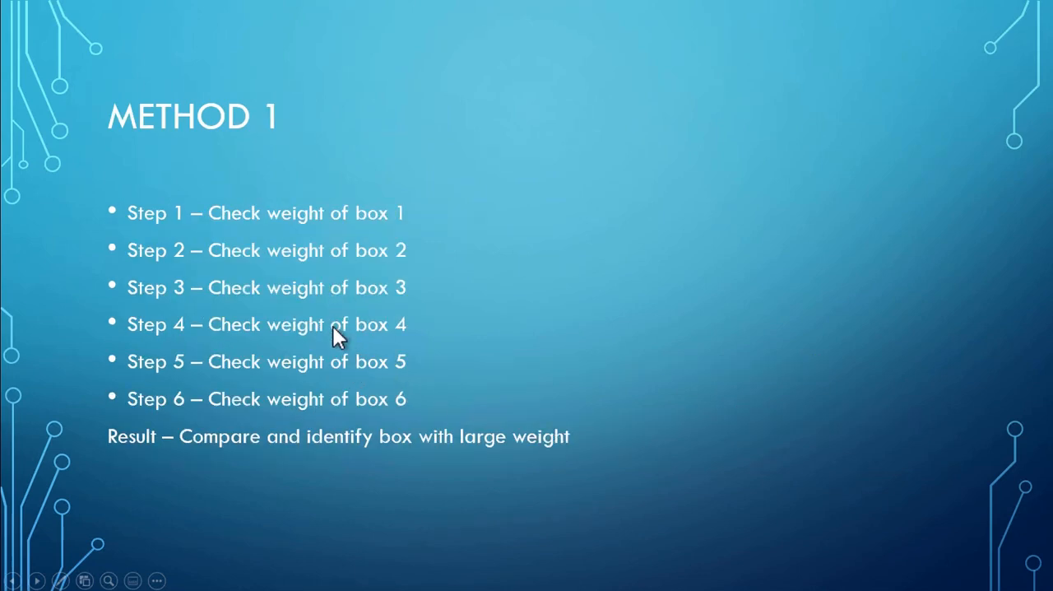
- Show Method 2, Learning Roadmap and Post Training, then return to the Method 2 group-weighing steps
{"action": "key", "text": "Right"}
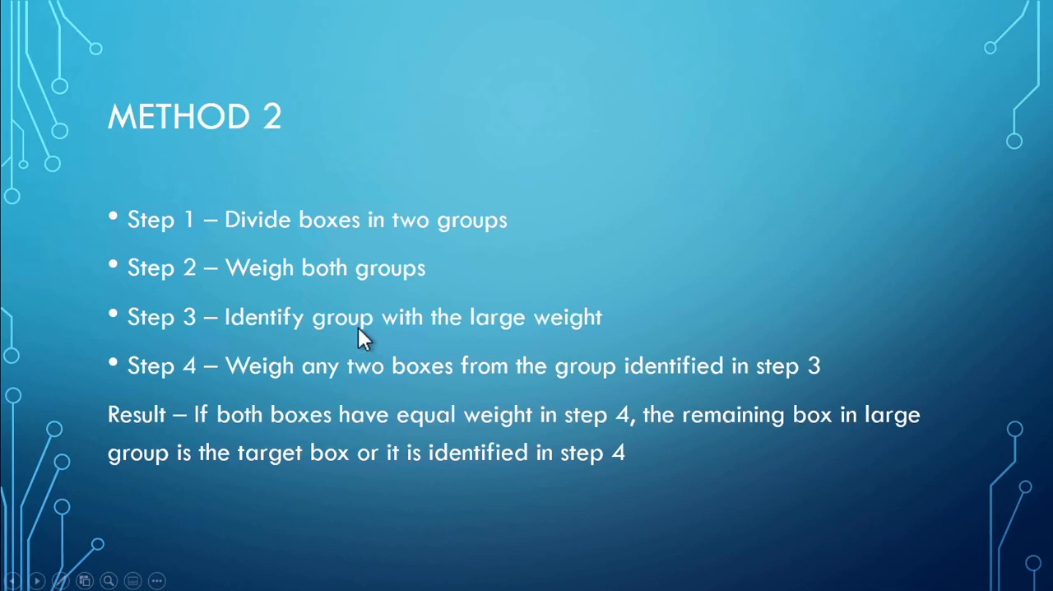
{"action": "mouse_move", "coordinate": [328, 338]}
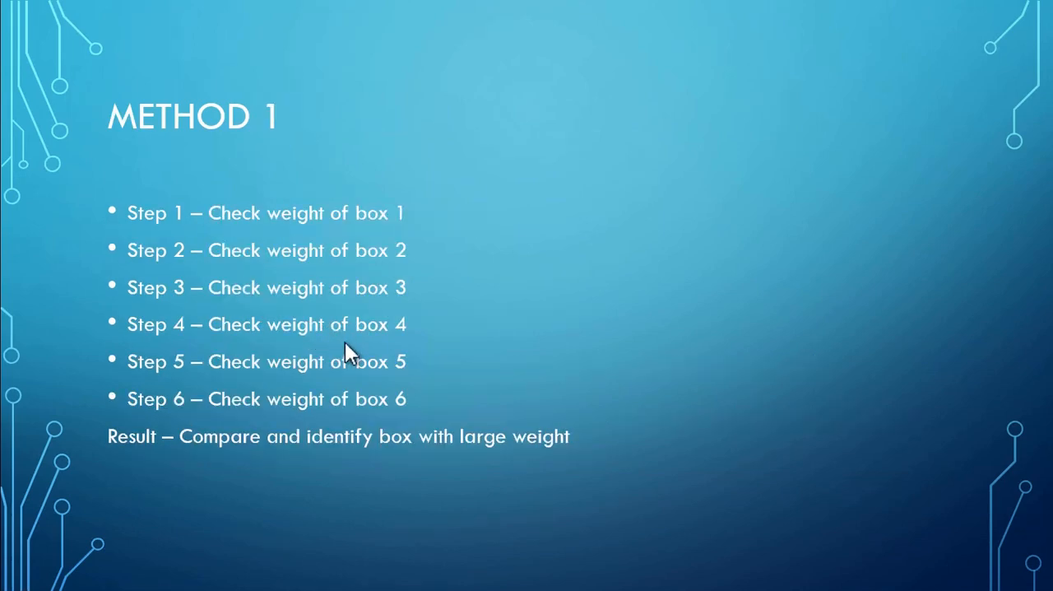
{"action": "mouse_move", "coordinate": [415, 369]}
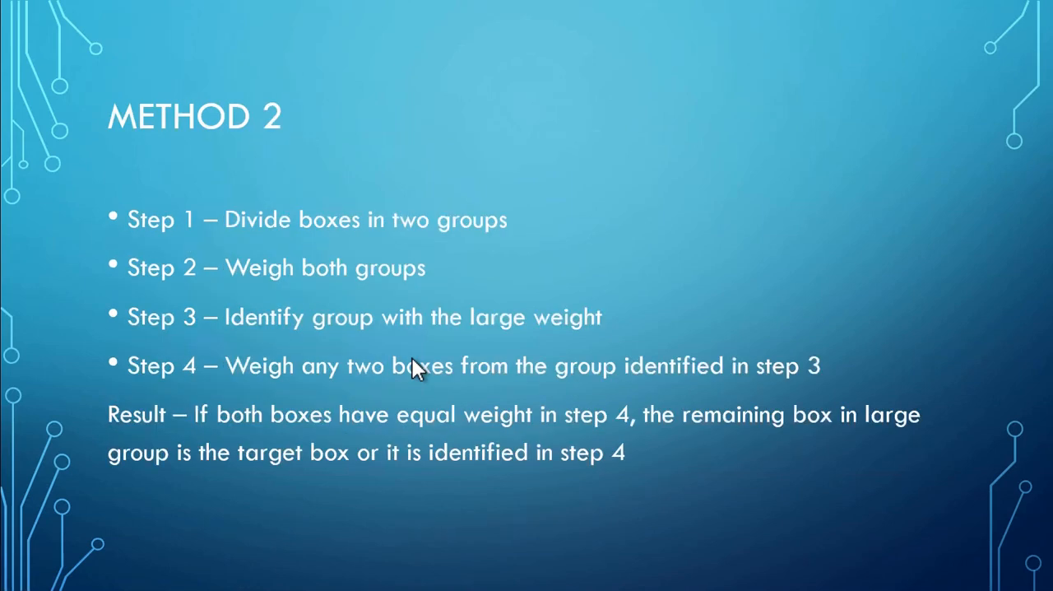
{"action": "mouse_move", "coordinate": [441, 382]}
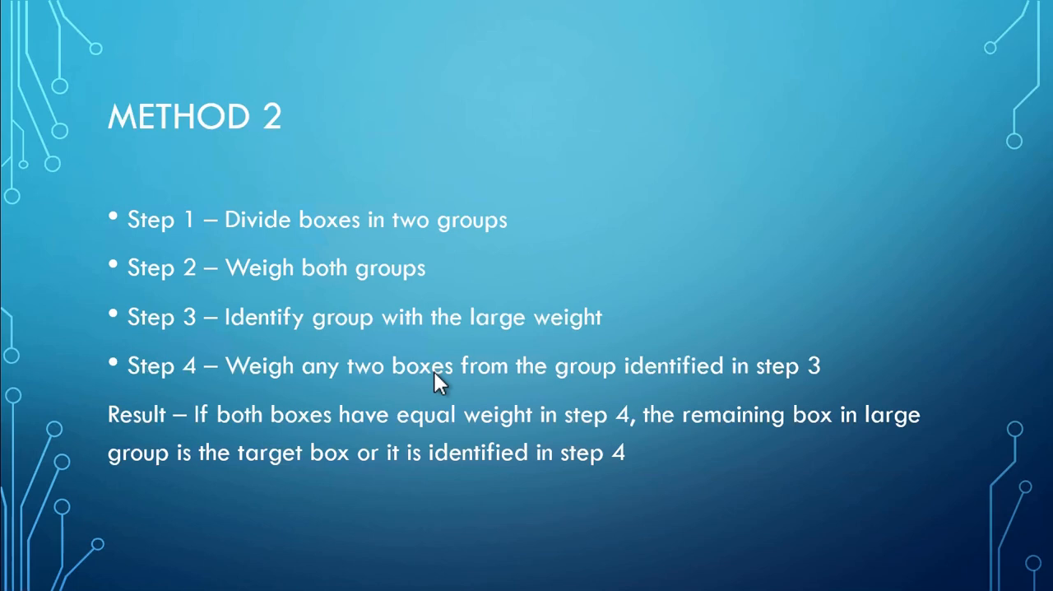
{"action": "key", "text": "right"}
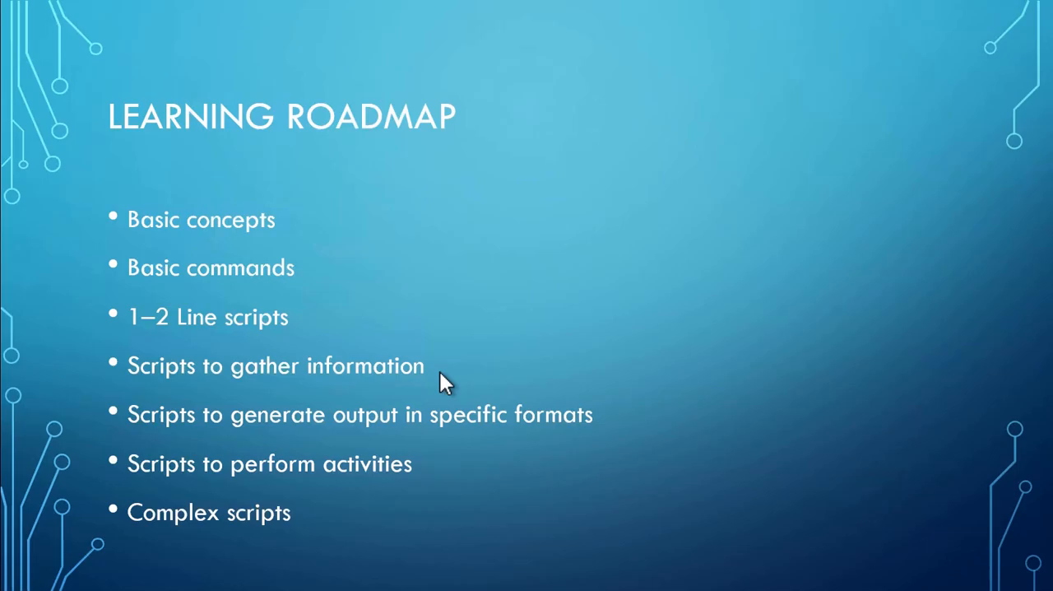
{"action": "key", "text": "Right"}
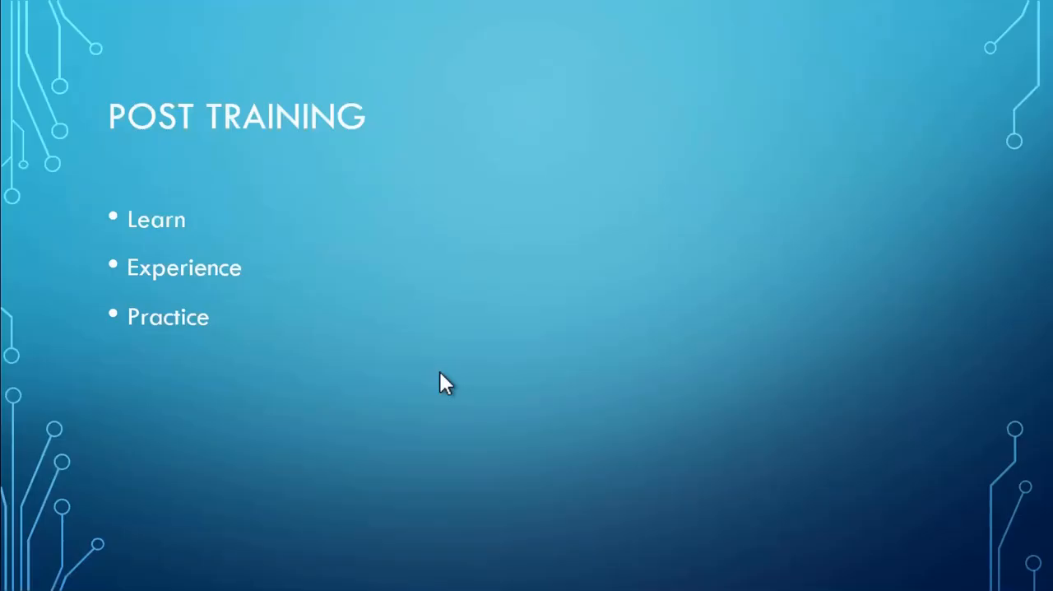
{"action": "key", "text": "right"}
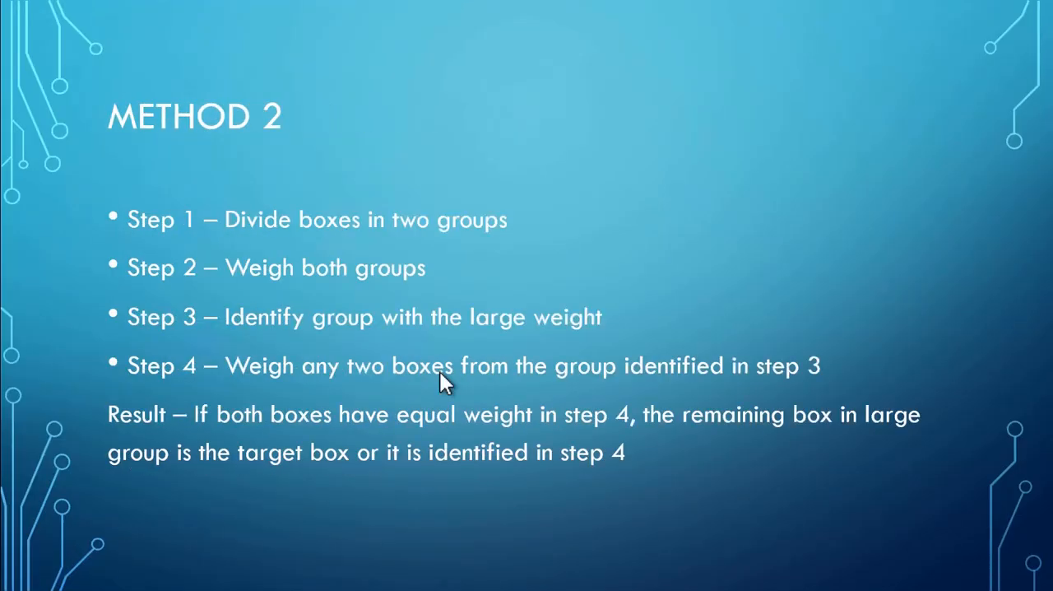